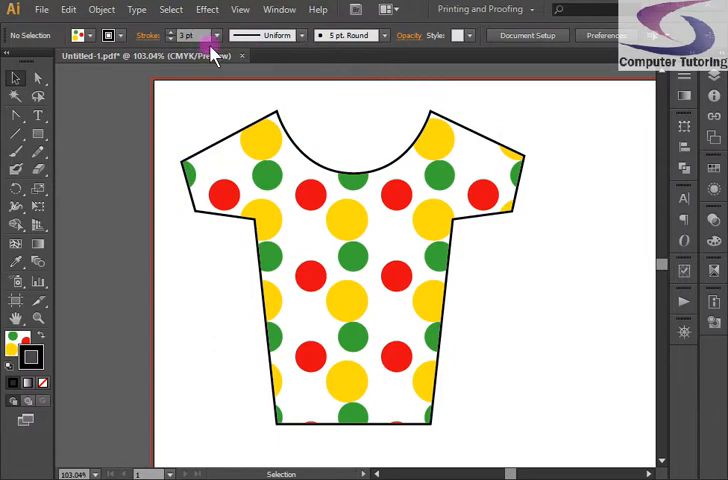
mouse_move(42, 9)
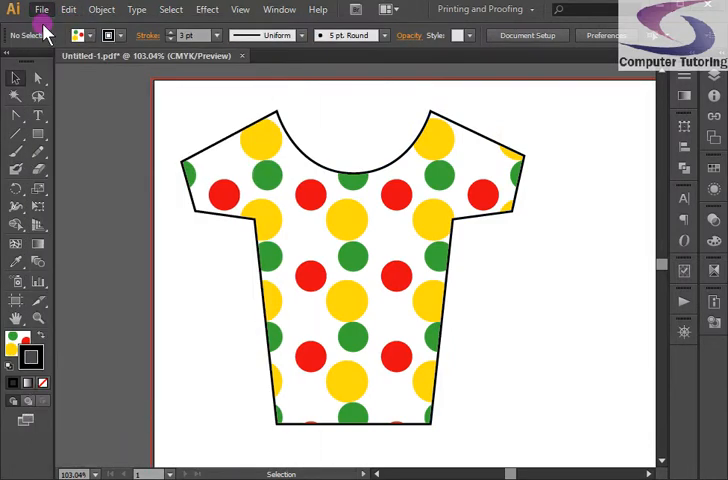
Create a new A4 landscape document, keeping the default settings
left_click(42, 9)
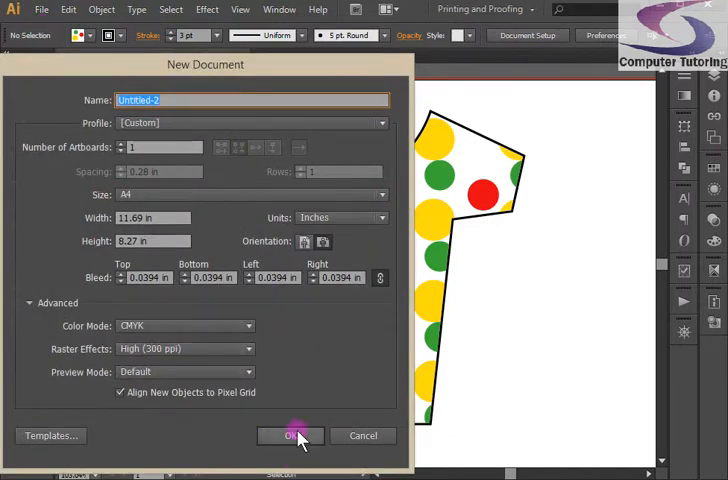
left_click(291, 435)
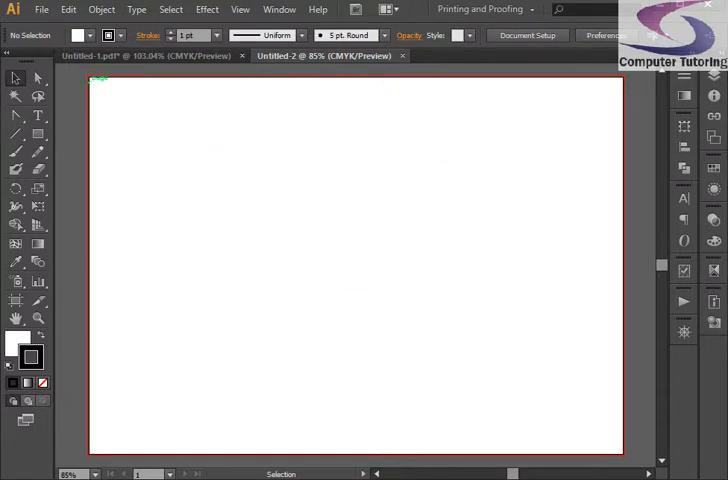
Switch to the Pen Tool from the path-drawing tool group
left_click(16, 115)
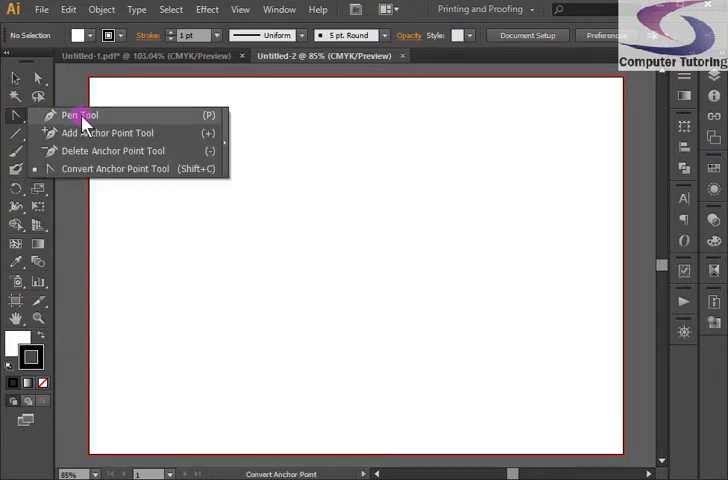
left_click(79, 115)
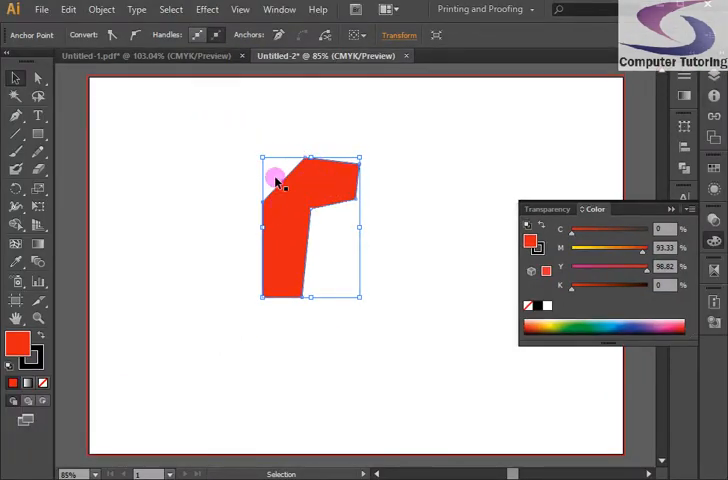
Select the red shirt half and reflect a copy of it across a vertical axis
left_click(101, 9)
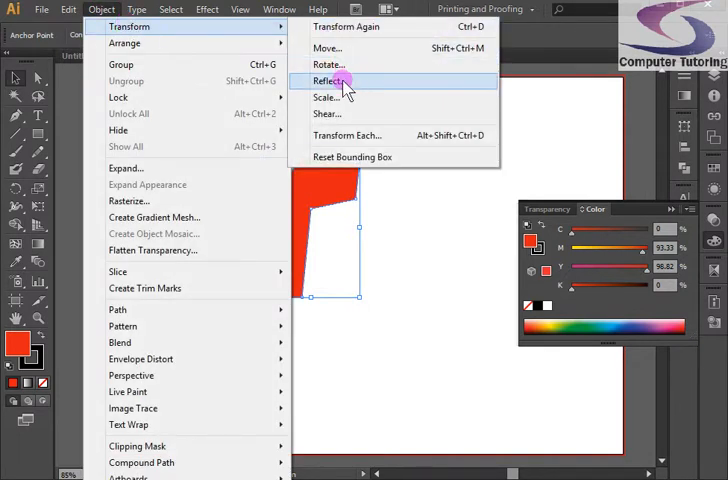
left_click(331, 80)
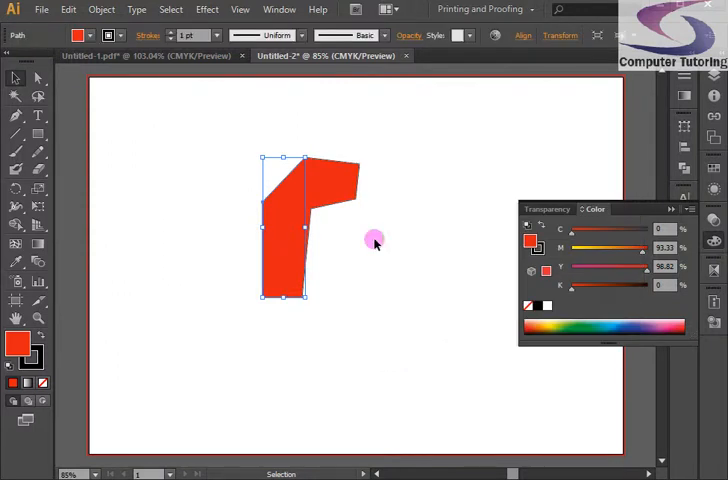
left_click_drag(375, 240, 183, 205)
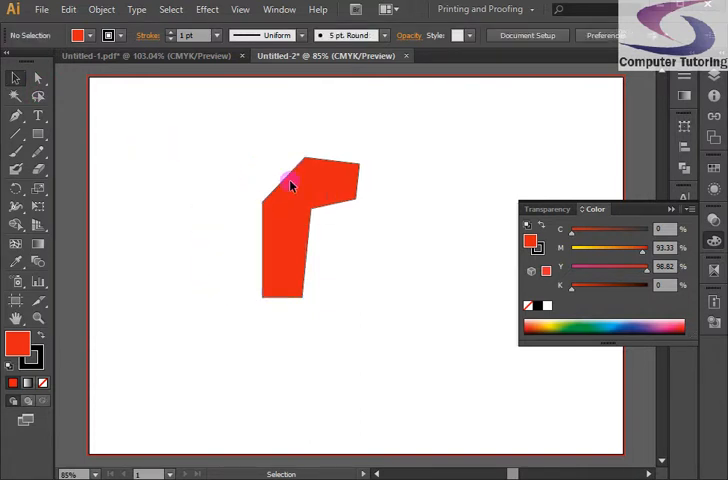
left_click_drag(290, 185, 295, 198)
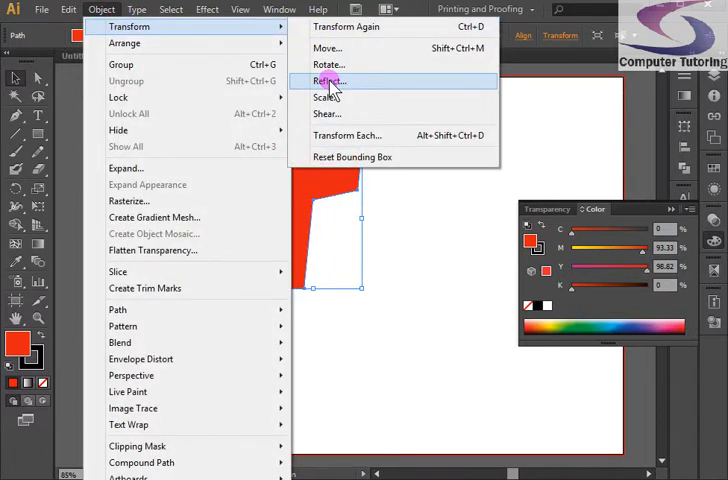
left_click(330, 81)
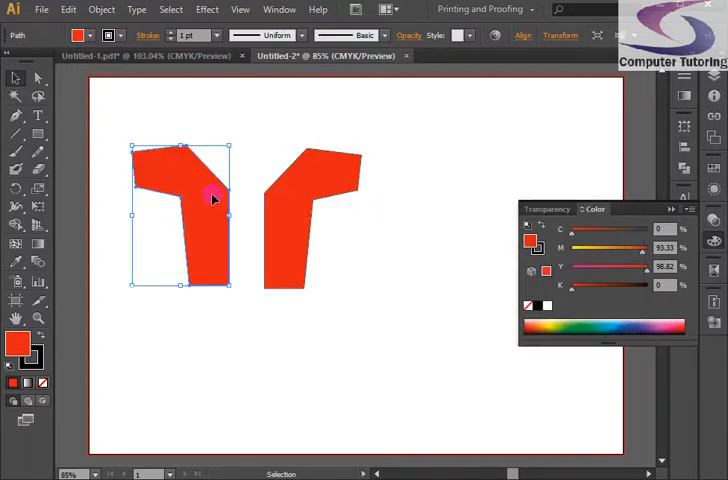
Push the mirrored half against the original and select both halves together
left_click_drag(212, 198, 248, 217)
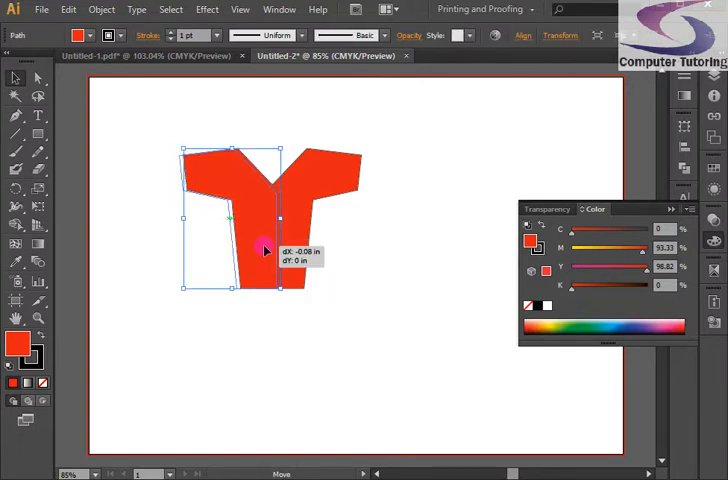
left_click_drag(270, 250, 265, 248)
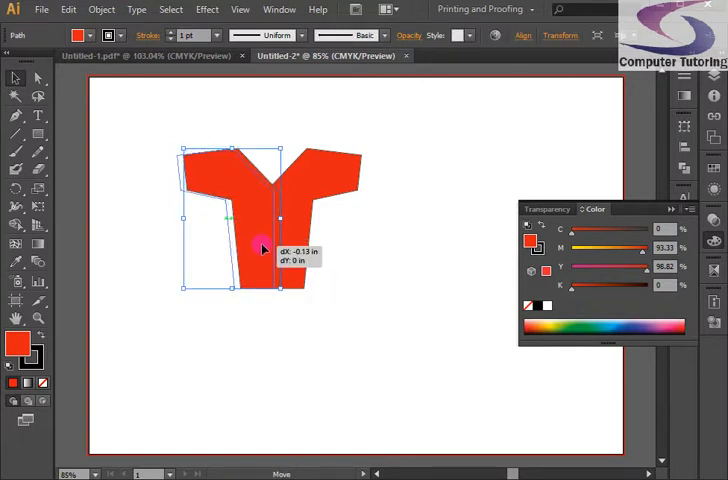
left_click(362, 265)
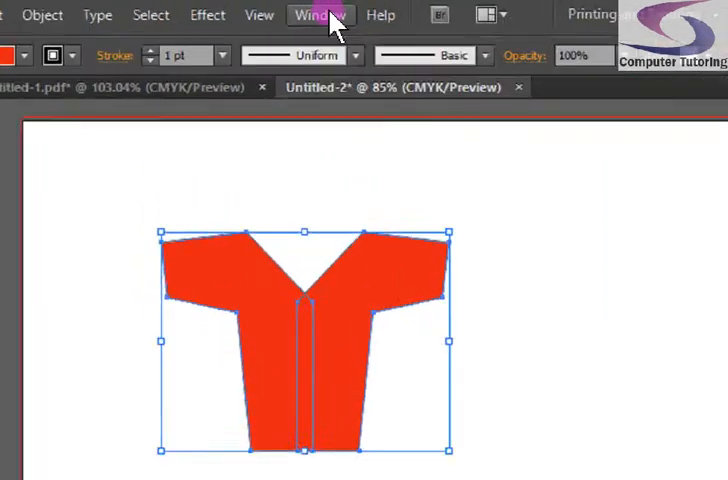
Unite both shirt halves into one shape with the Pathfinder panel
left_click(320, 14)
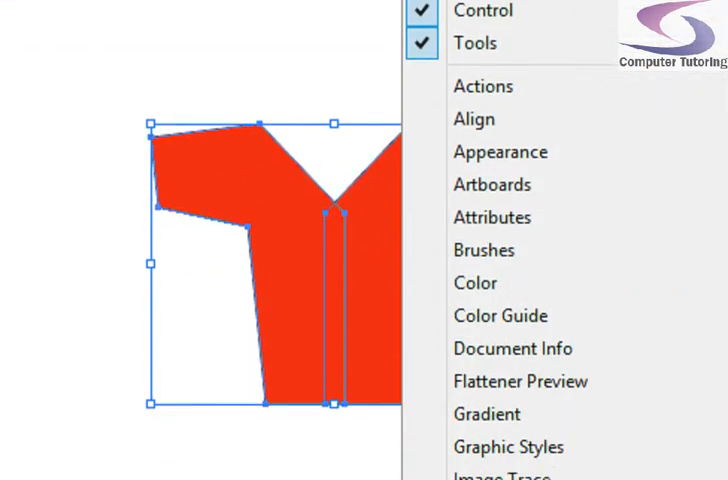
left_click(508, 398)
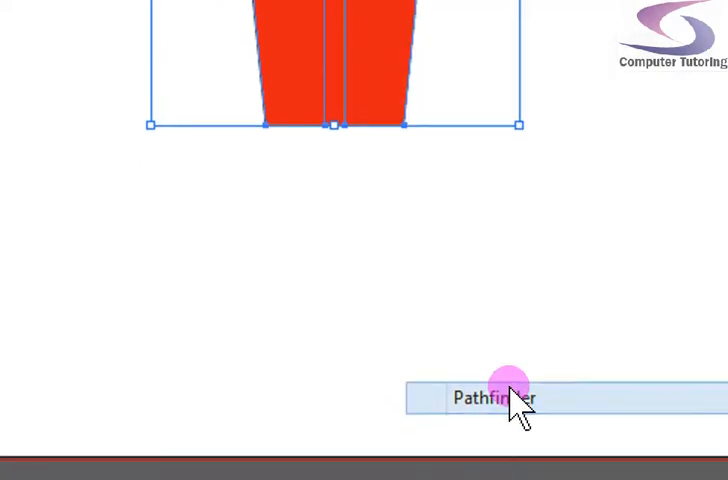
left_click(494, 398)
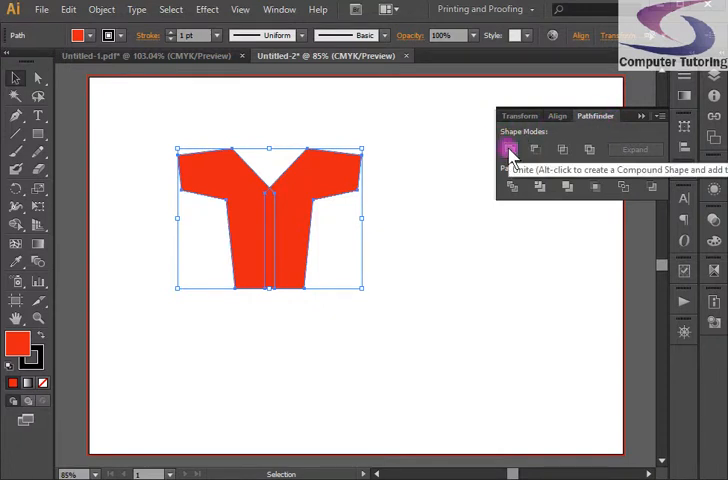
left_click(510, 149)
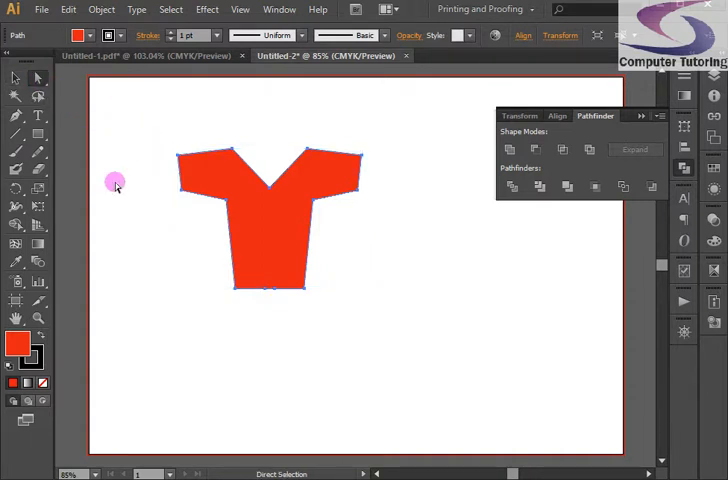
mouse_move(38, 78)
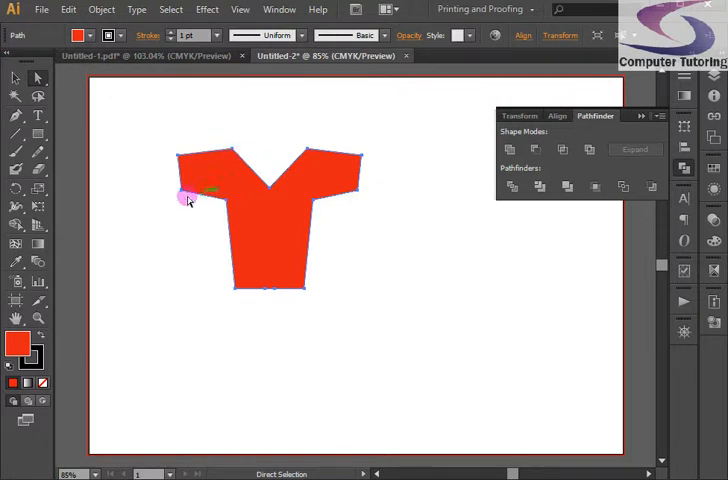
Drag the underarm anchor points to new positions to reshape the sleeve joins
left_click_drag(185, 197, 225, 205)
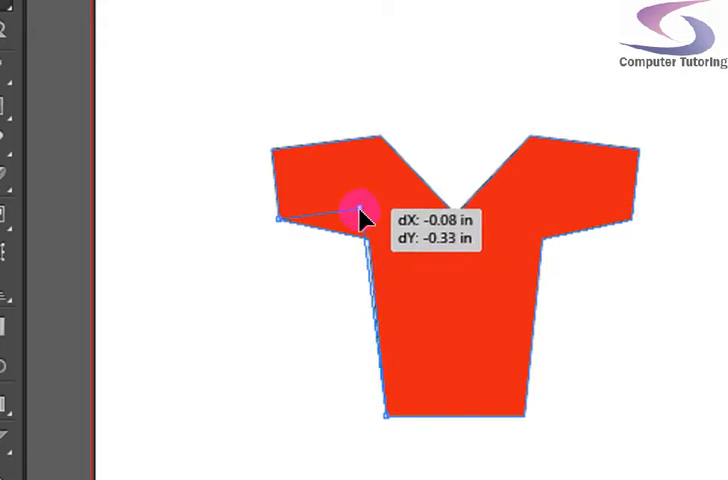
left_click_drag(360, 215, 363, 225)
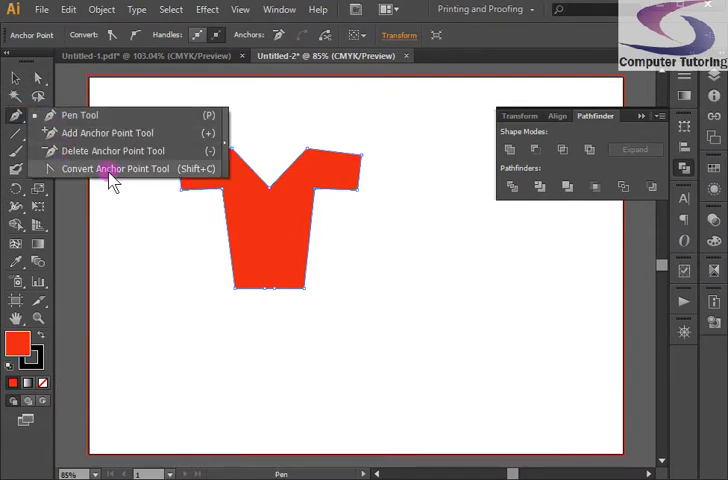
Pull handles from the V-neck's bottom anchor with Convert Anchor Point to curve it
left_click(114, 167)
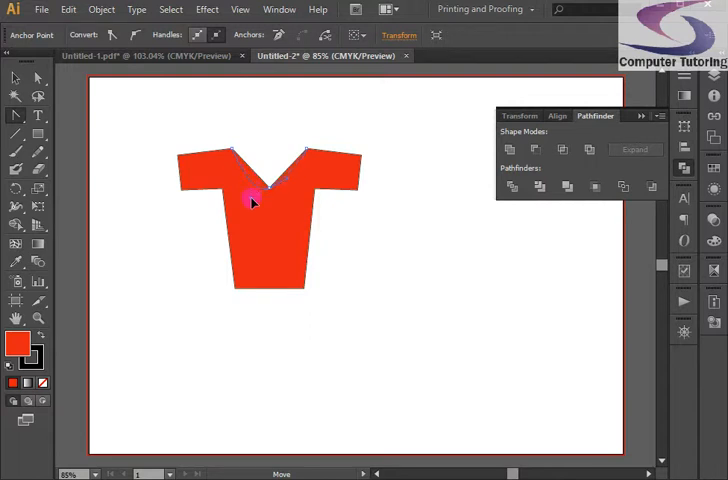
left_click_drag(252, 202, 245, 190)
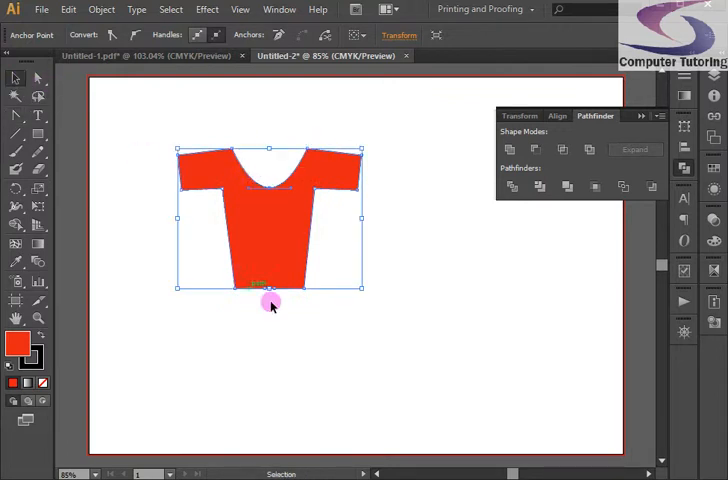
mouse_move(293, 356)
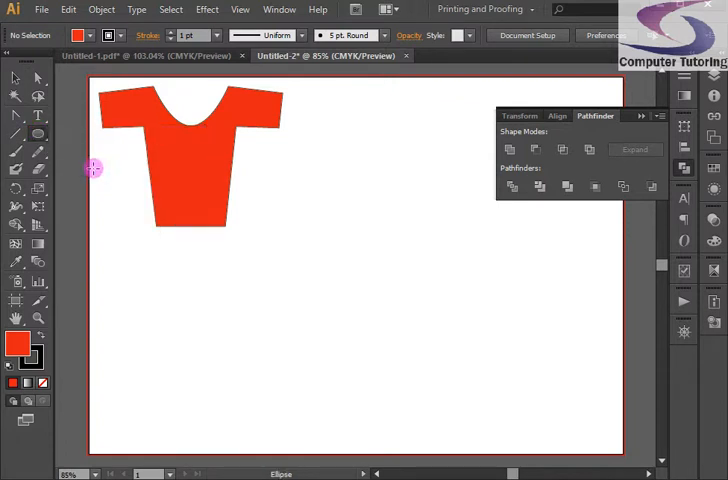
mouse_move(66, 366)
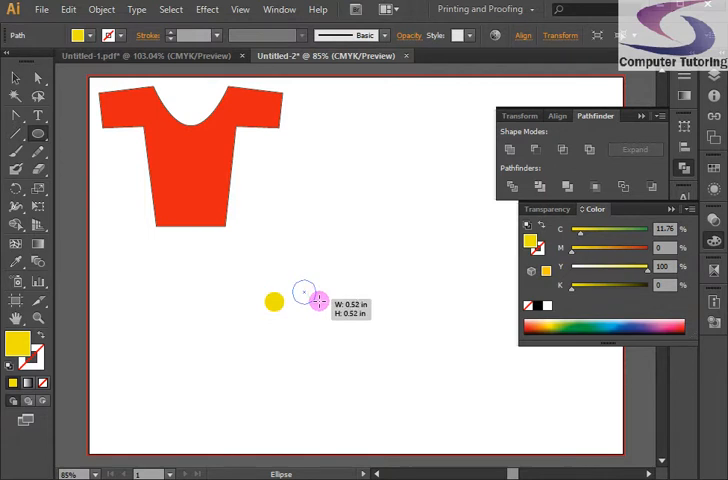
Draw another circle beside the yellow one and give the top circle a new colour
left_click(588, 322)
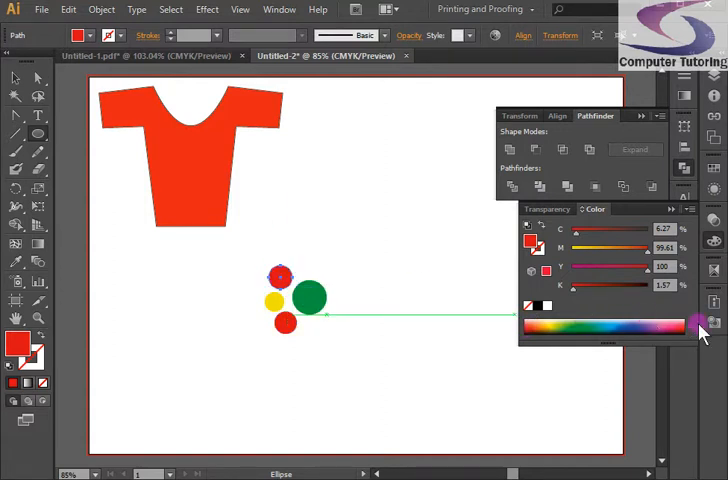
left_click(668, 323)
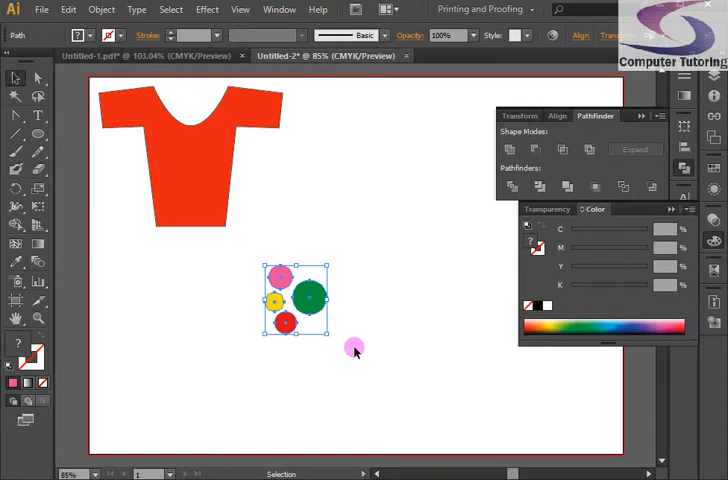
Deselect, then marquee-select all four coloured circles together
left_click(101, 9)
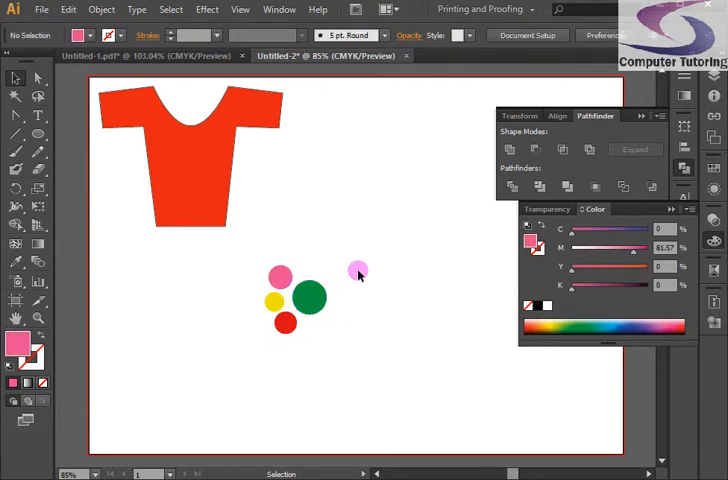
left_click_drag(295, 300, 375, 250)
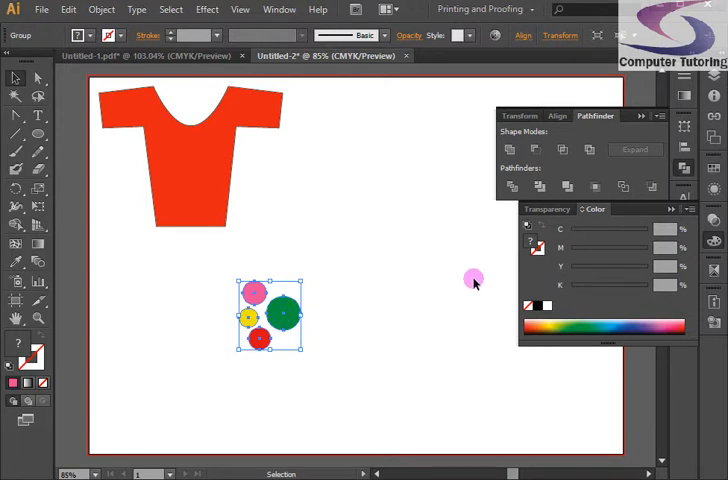
Show the Swatches panel from the Window menu
left_click(279, 9)
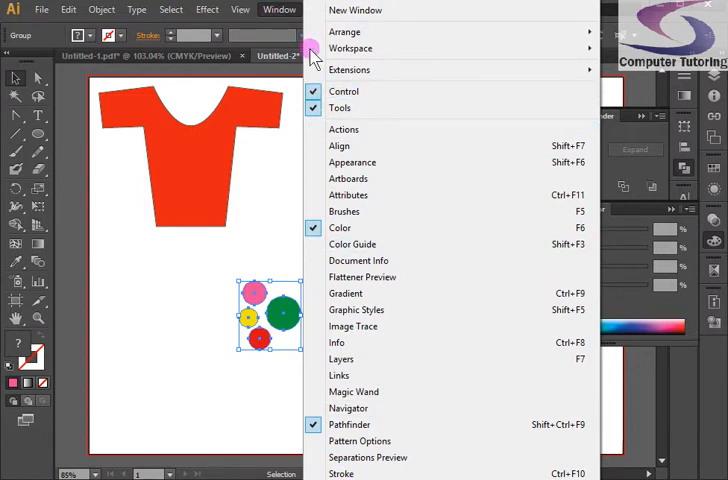
mouse_move(368, 457)
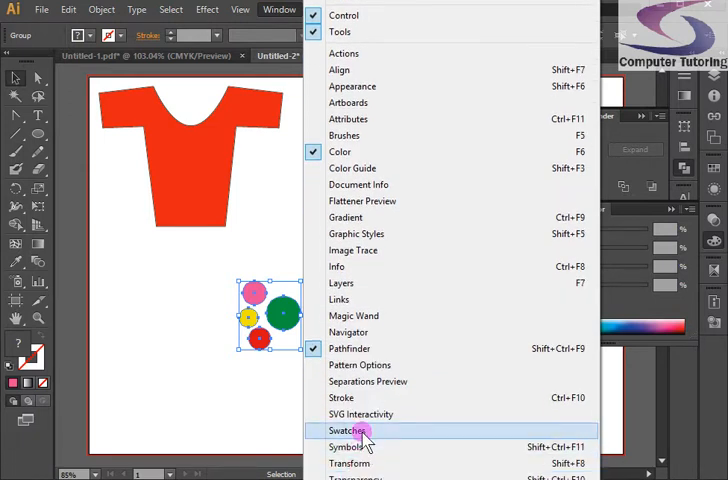
left_click(347, 431)
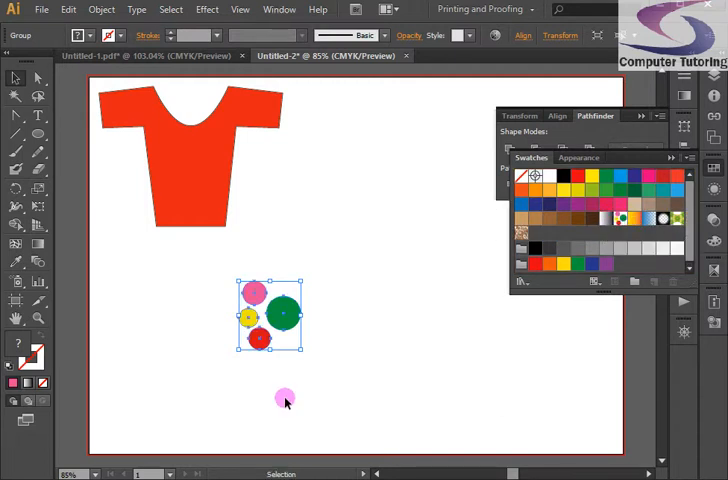
Drag the four-circle cluster to the artboard's lower-right corner
left_click_drag(285, 398, 262, 290)
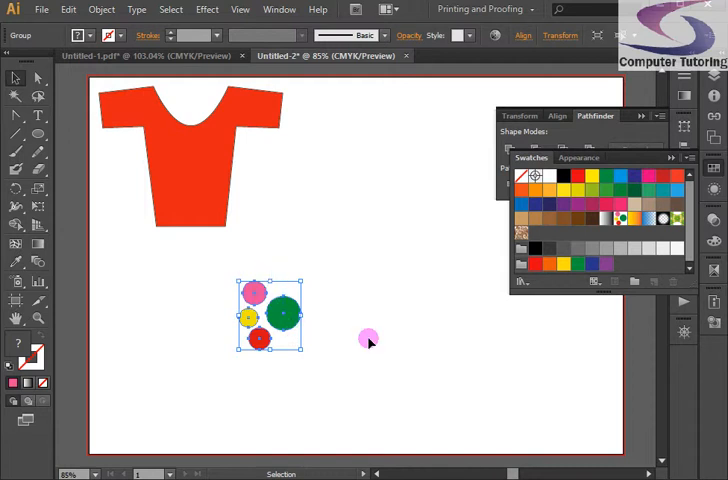
left_click_drag(270, 315, 585, 420)
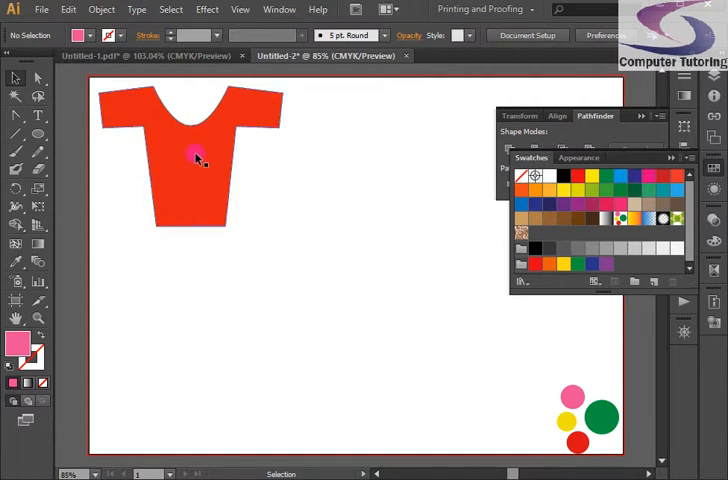
Drag the circle cluster into the Swatches panel, creating New Pattern Swatch 3
left_click_drag(197, 157, 303, 244)
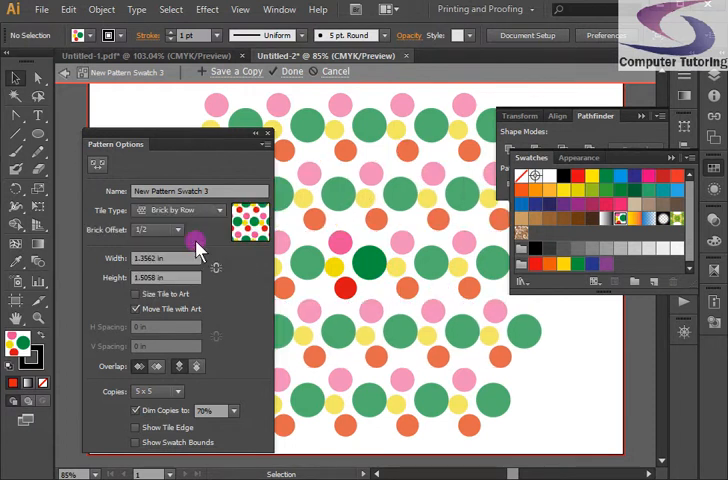
Change the pattern's Tile Type to Brick by Column, then to Hex by Row
left_click(185, 210)
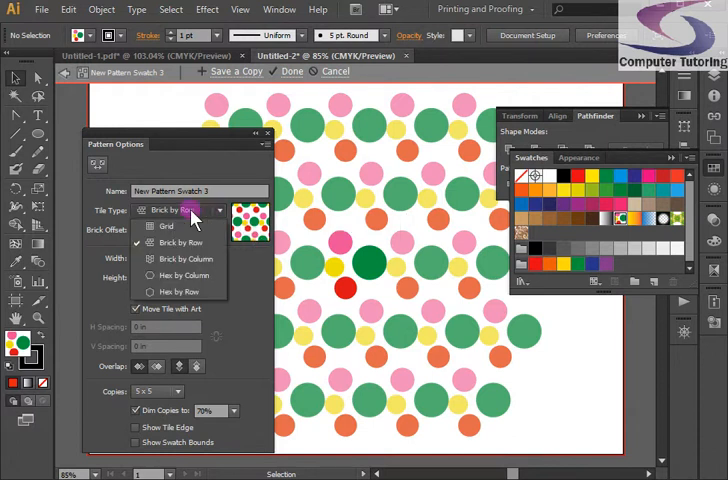
left_click(182, 259)
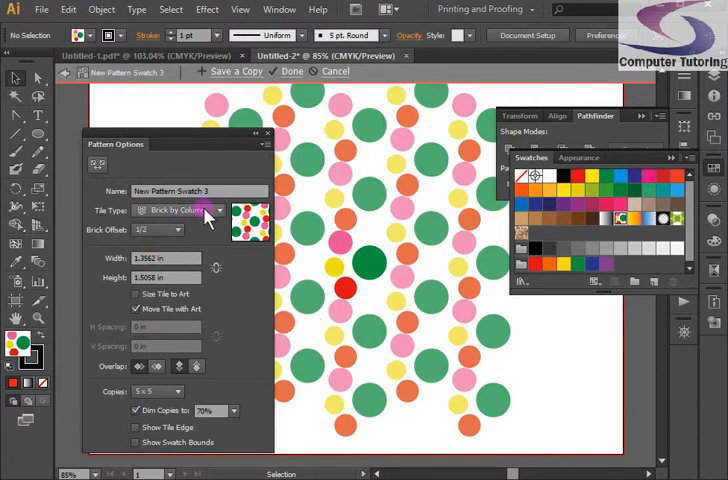
left_click(185, 210)
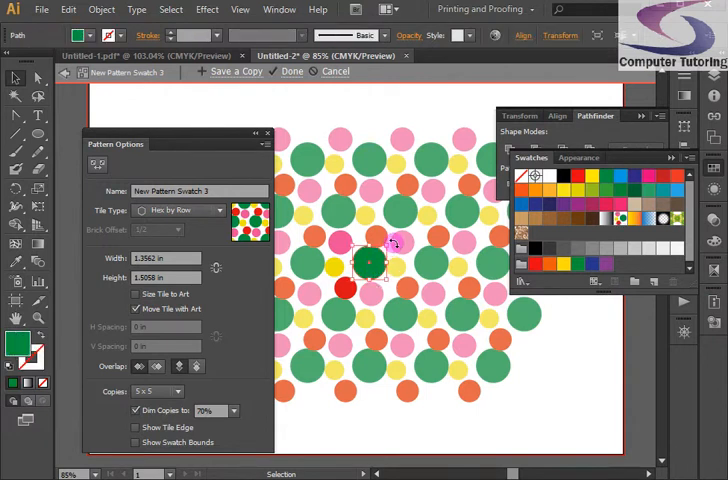
Shrink the green circle, enable Size Tile to Art, and click Done to apply the pattern
left_click_drag(368, 263, 390, 245)
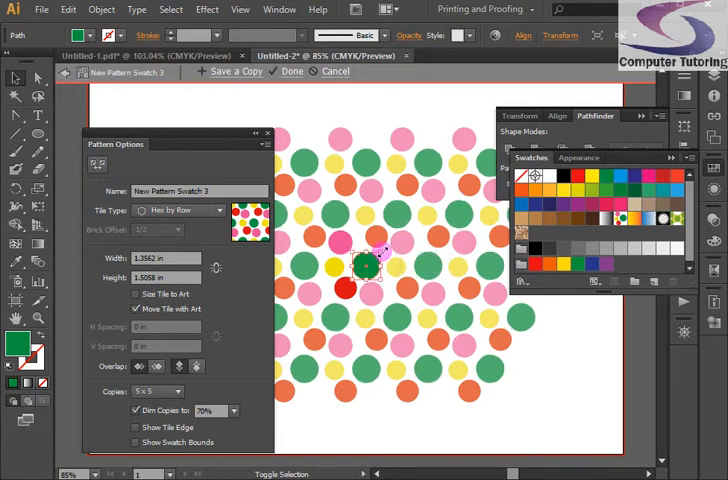
left_click(137, 293)
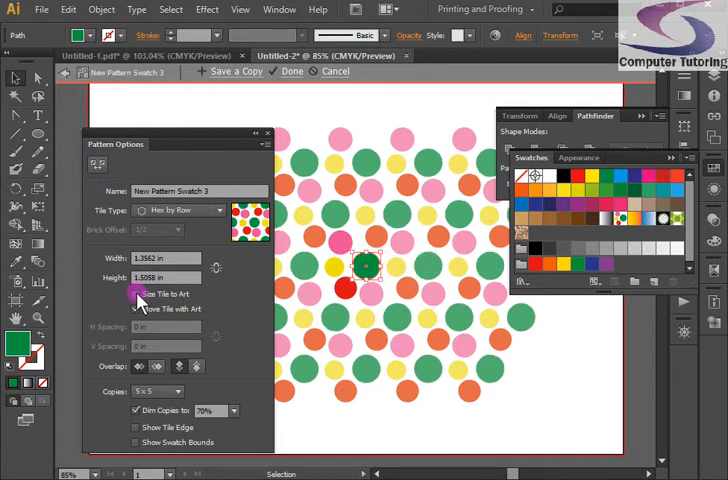
left_click(136, 293)
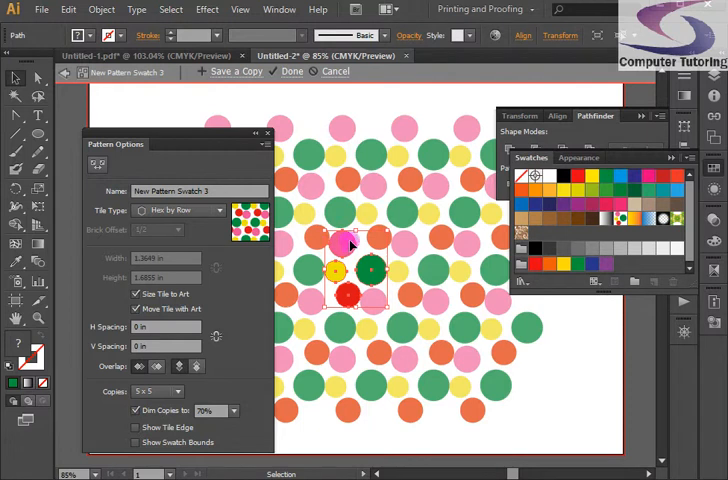
left_click(292, 71)
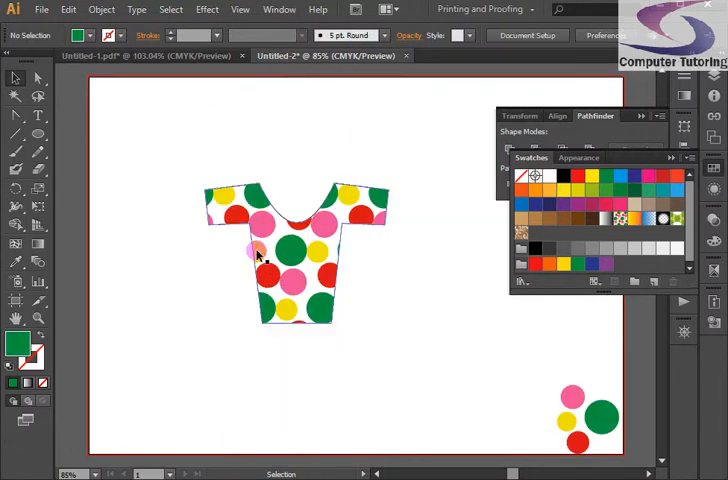